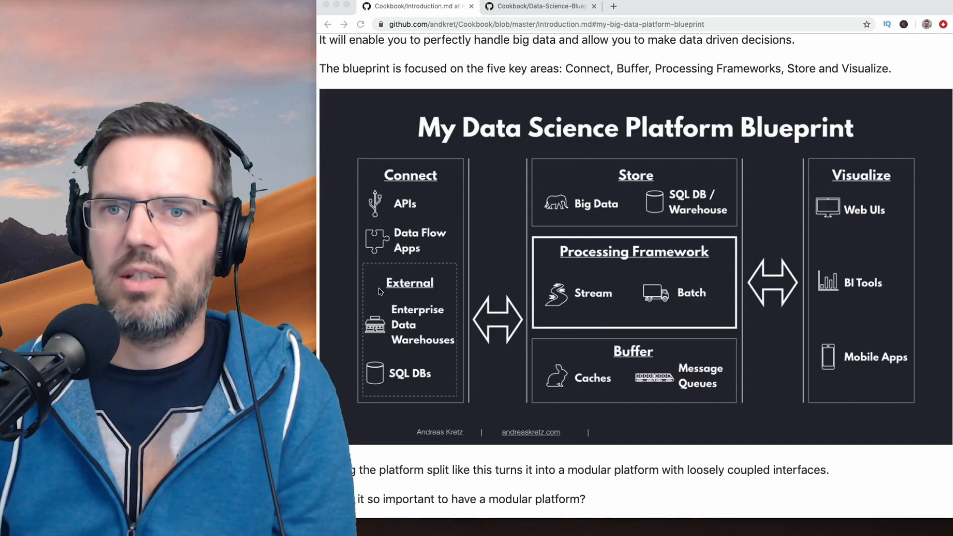
{"action": "mouse_move", "coordinate": [631, 202]}
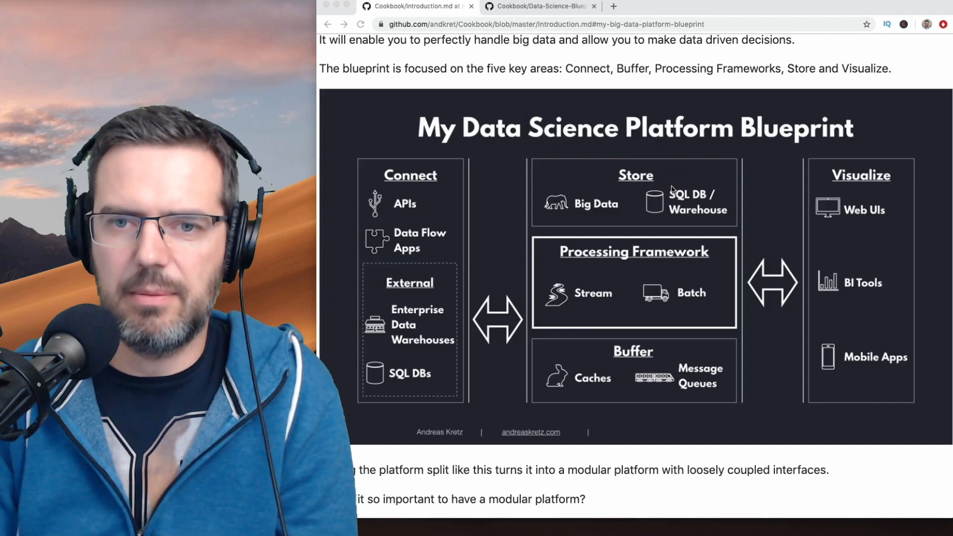
{"action": "mouse_move", "coordinate": [400, 218]}
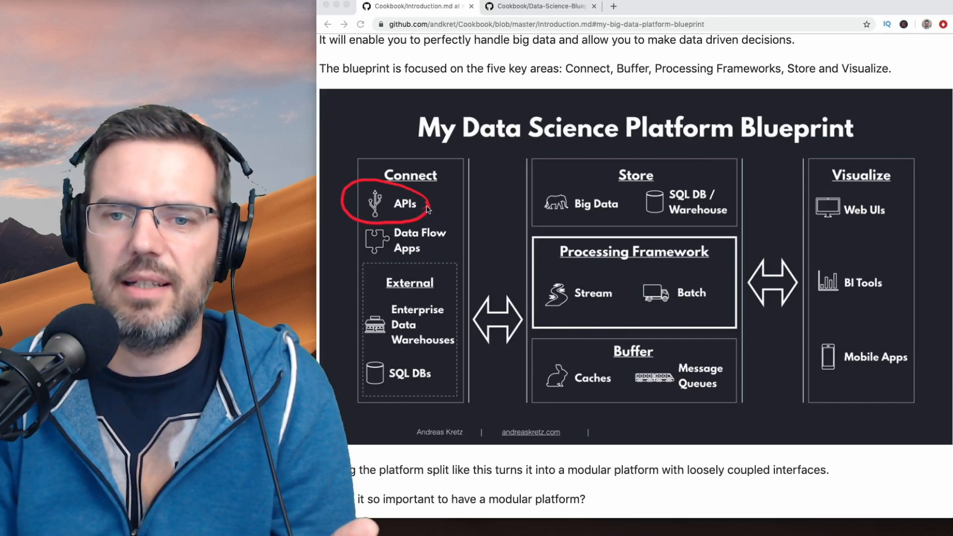
Draw a red line linking APIs down to Caches on the blueprint diagram.
{"action": "left_click_drag", "start_coordinate": [425, 210], "coordinate": [547, 374]}
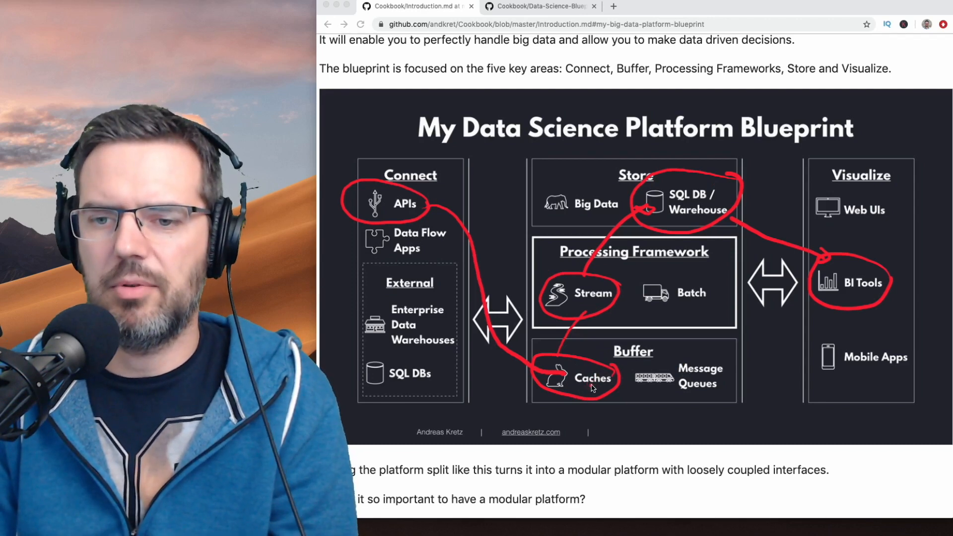
{"action": "mouse_move", "coordinate": [608, 297]}
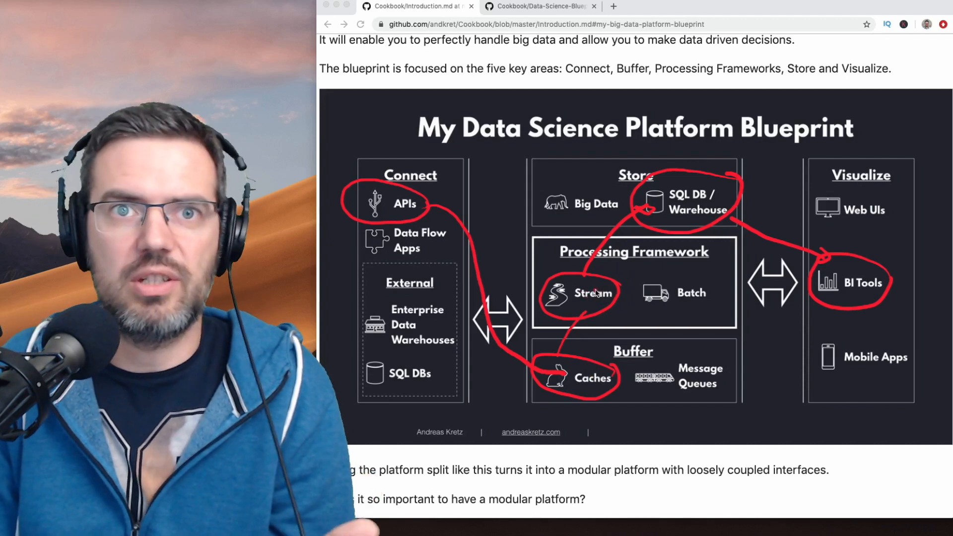
{"action": "mouse_move", "coordinate": [606, 286]}
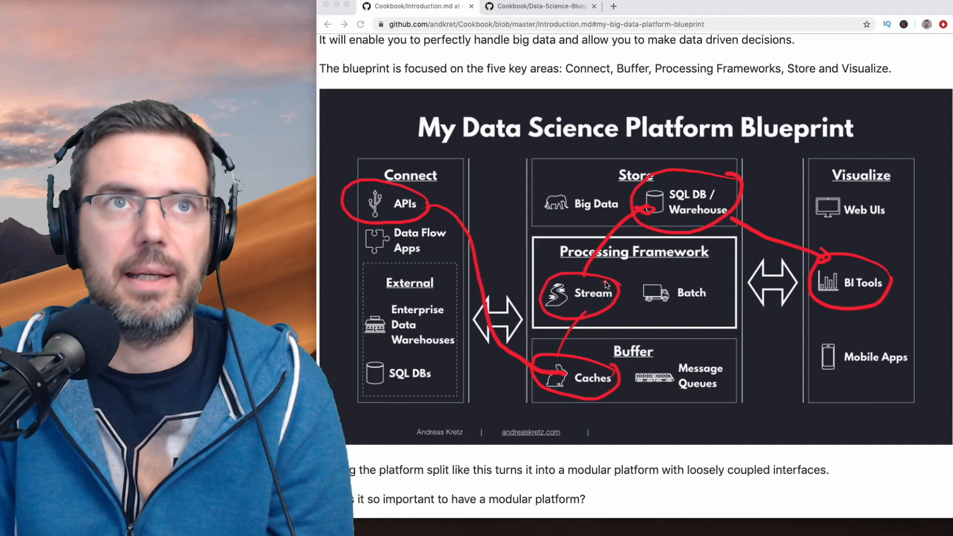
{"action": "mouse_move", "coordinate": [720, 188]}
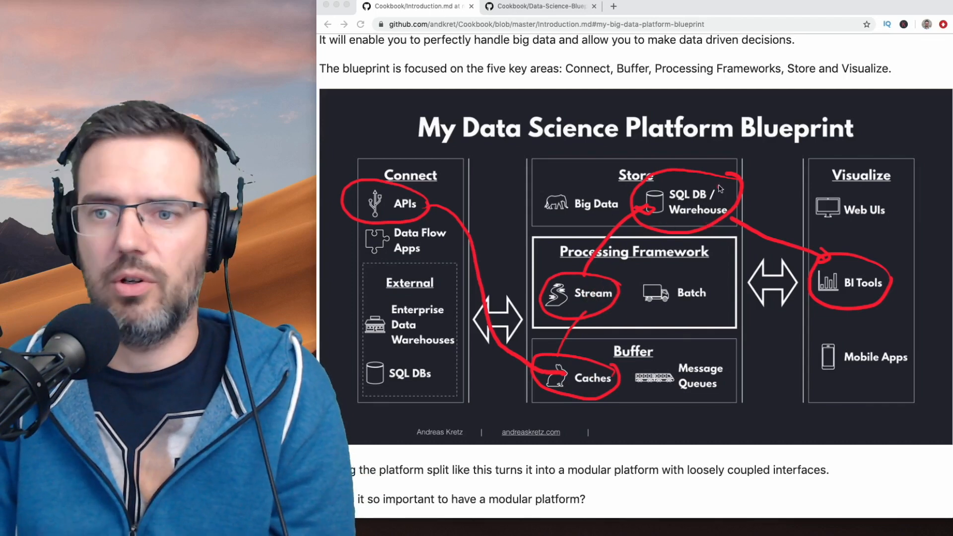
{"action": "mouse_move", "coordinate": [706, 236]}
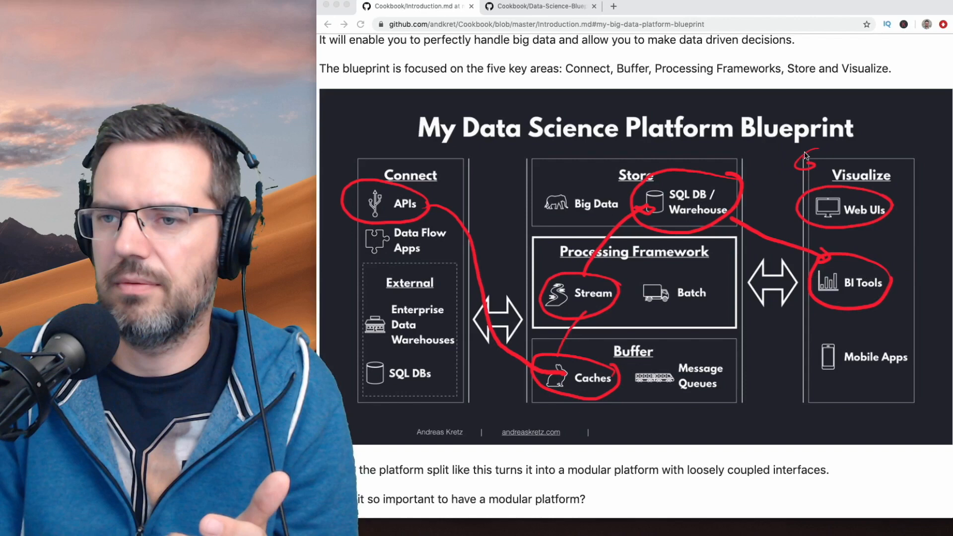
Write a red handwritten note above the Visualize heading.
{"action": "left_click_drag", "start_coordinate": [793, 157], "coordinate": [878, 164]}
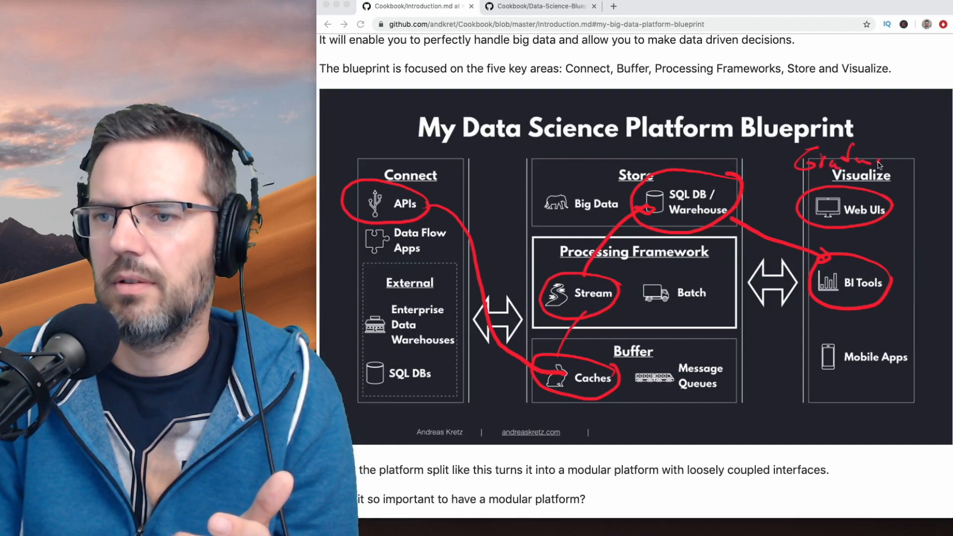
{"action": "mouse_move", "coordinate": [859, 189]}
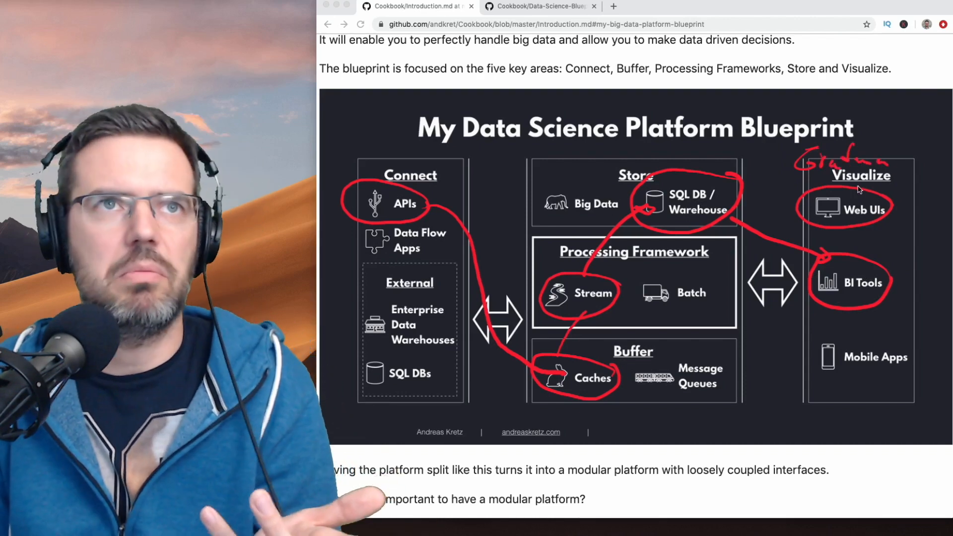